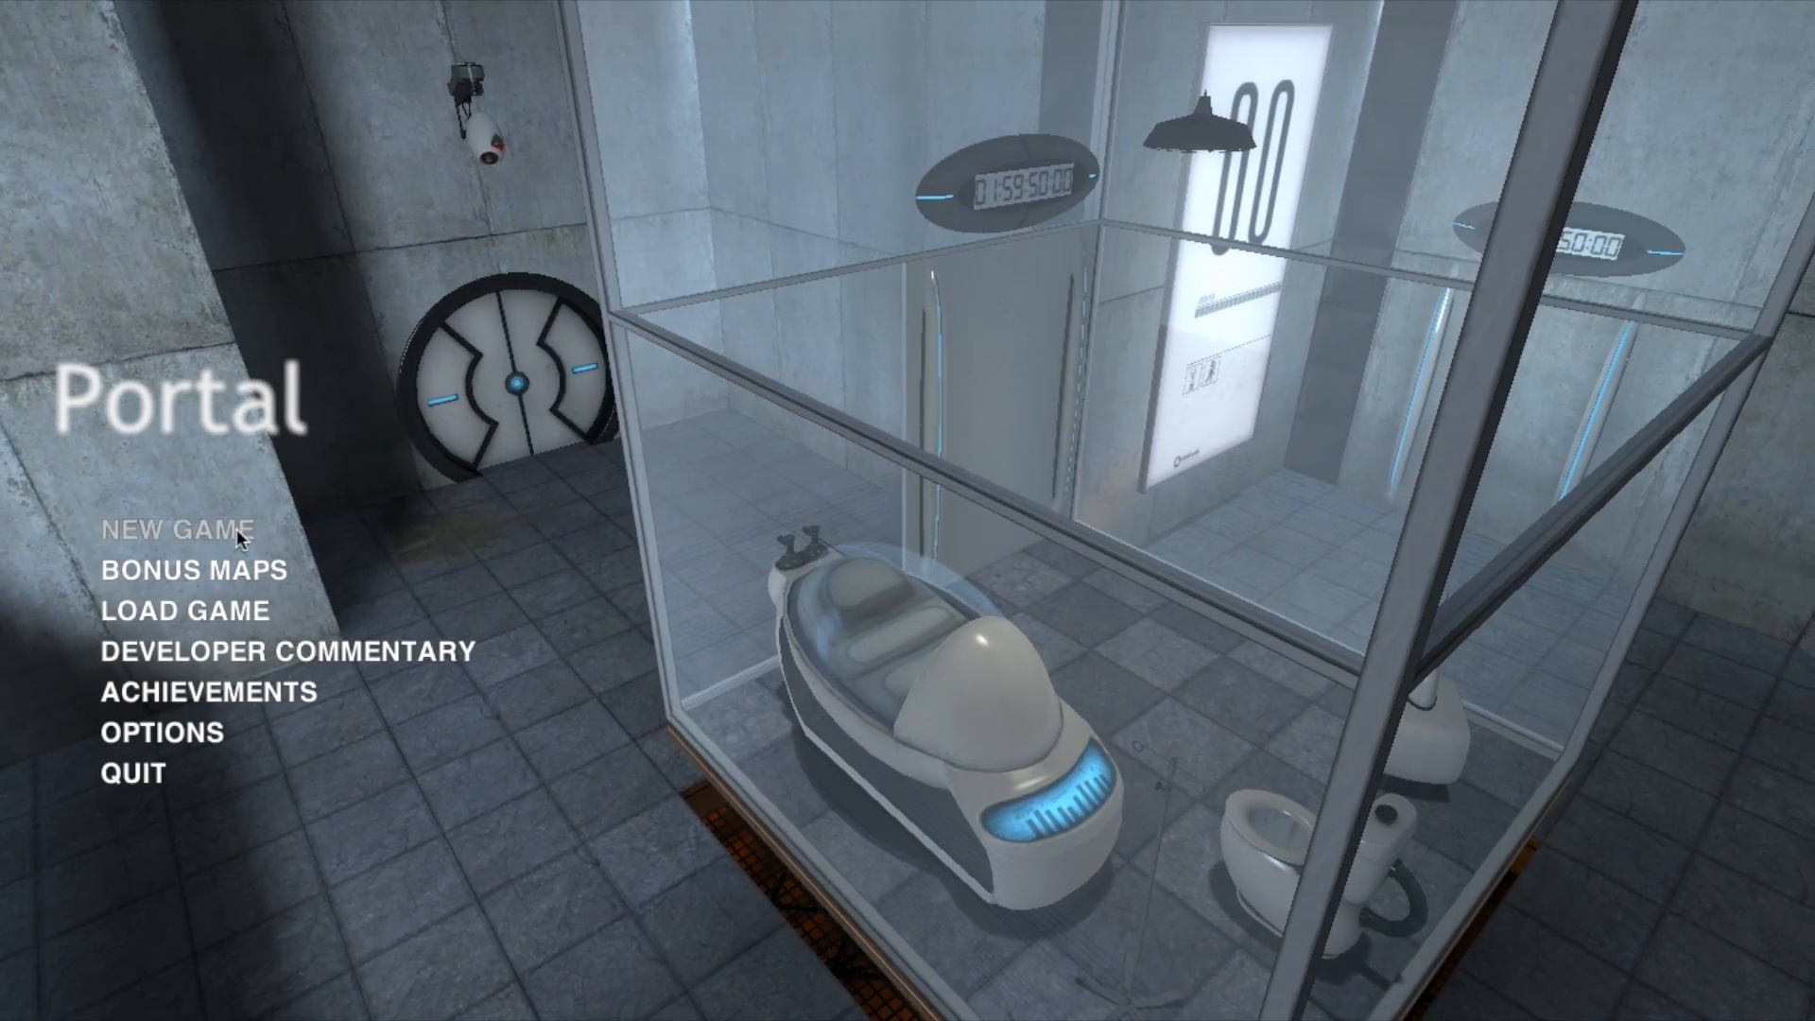
Start a new game from Chapter 1, Testchamber 00.
{"action": "left_click", "coordinate": [177, 529]}
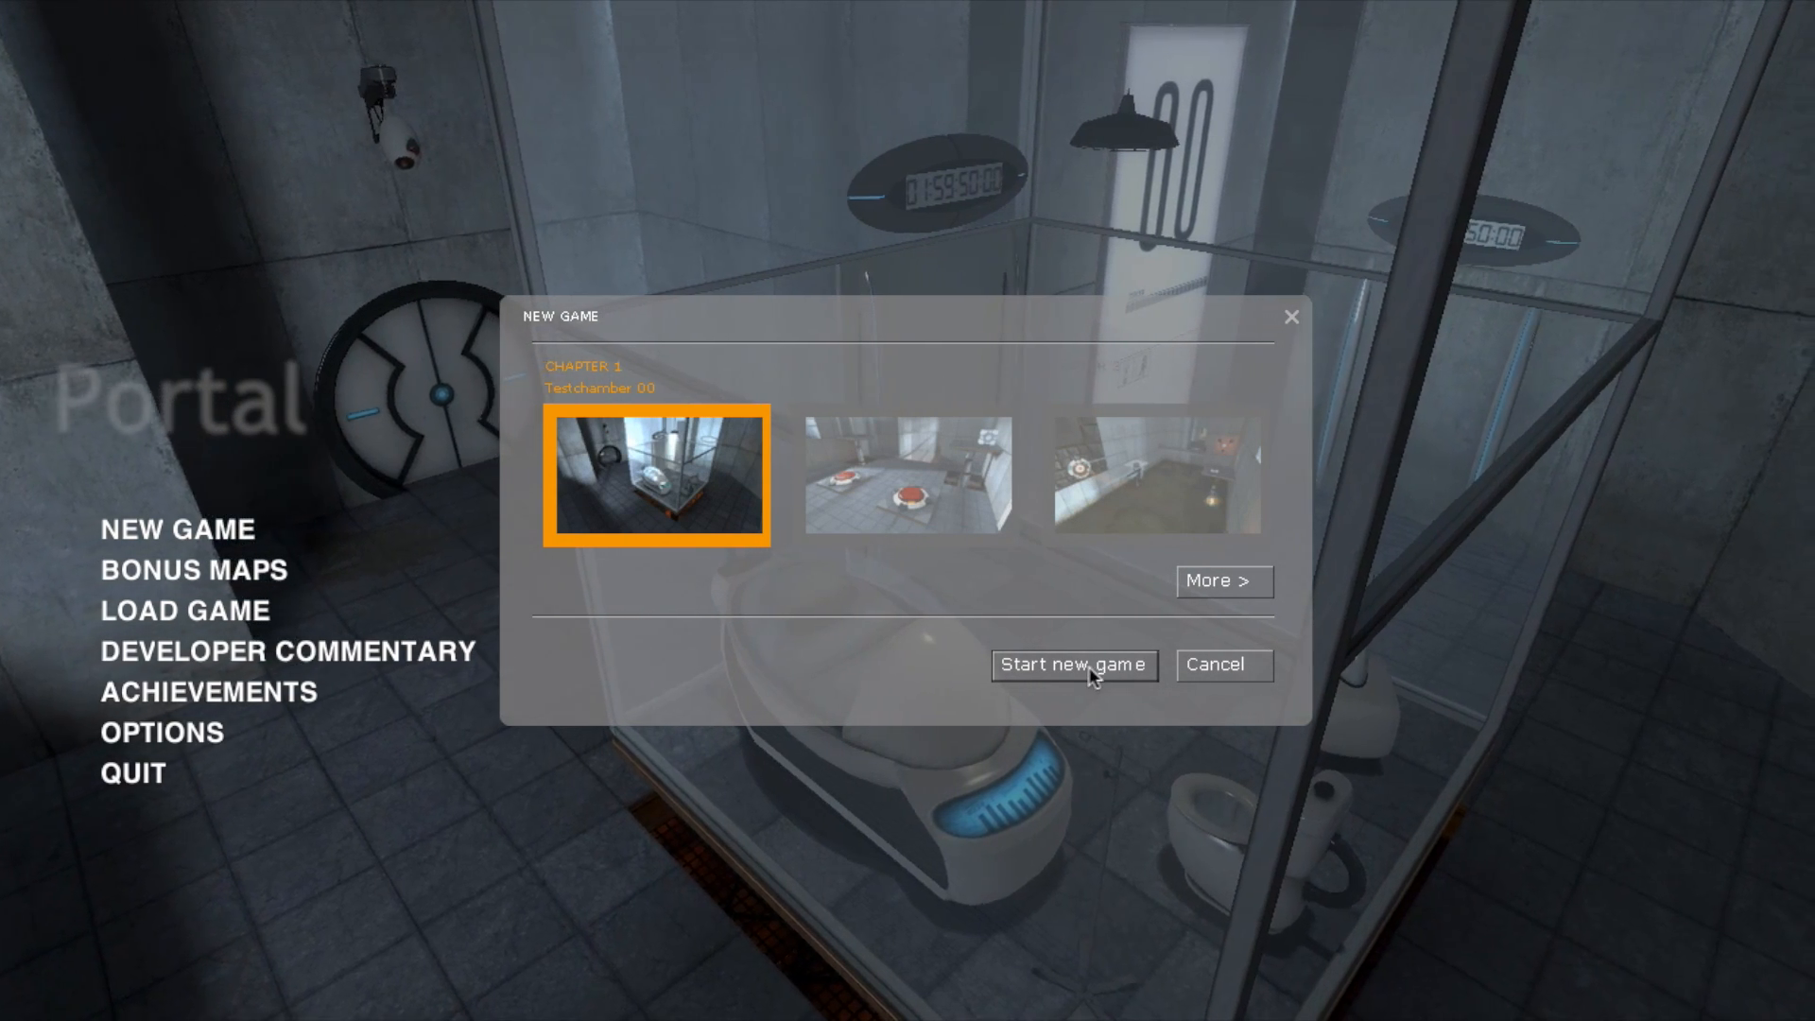
{"action": "left_click", "coordinate": [1072, 664]}
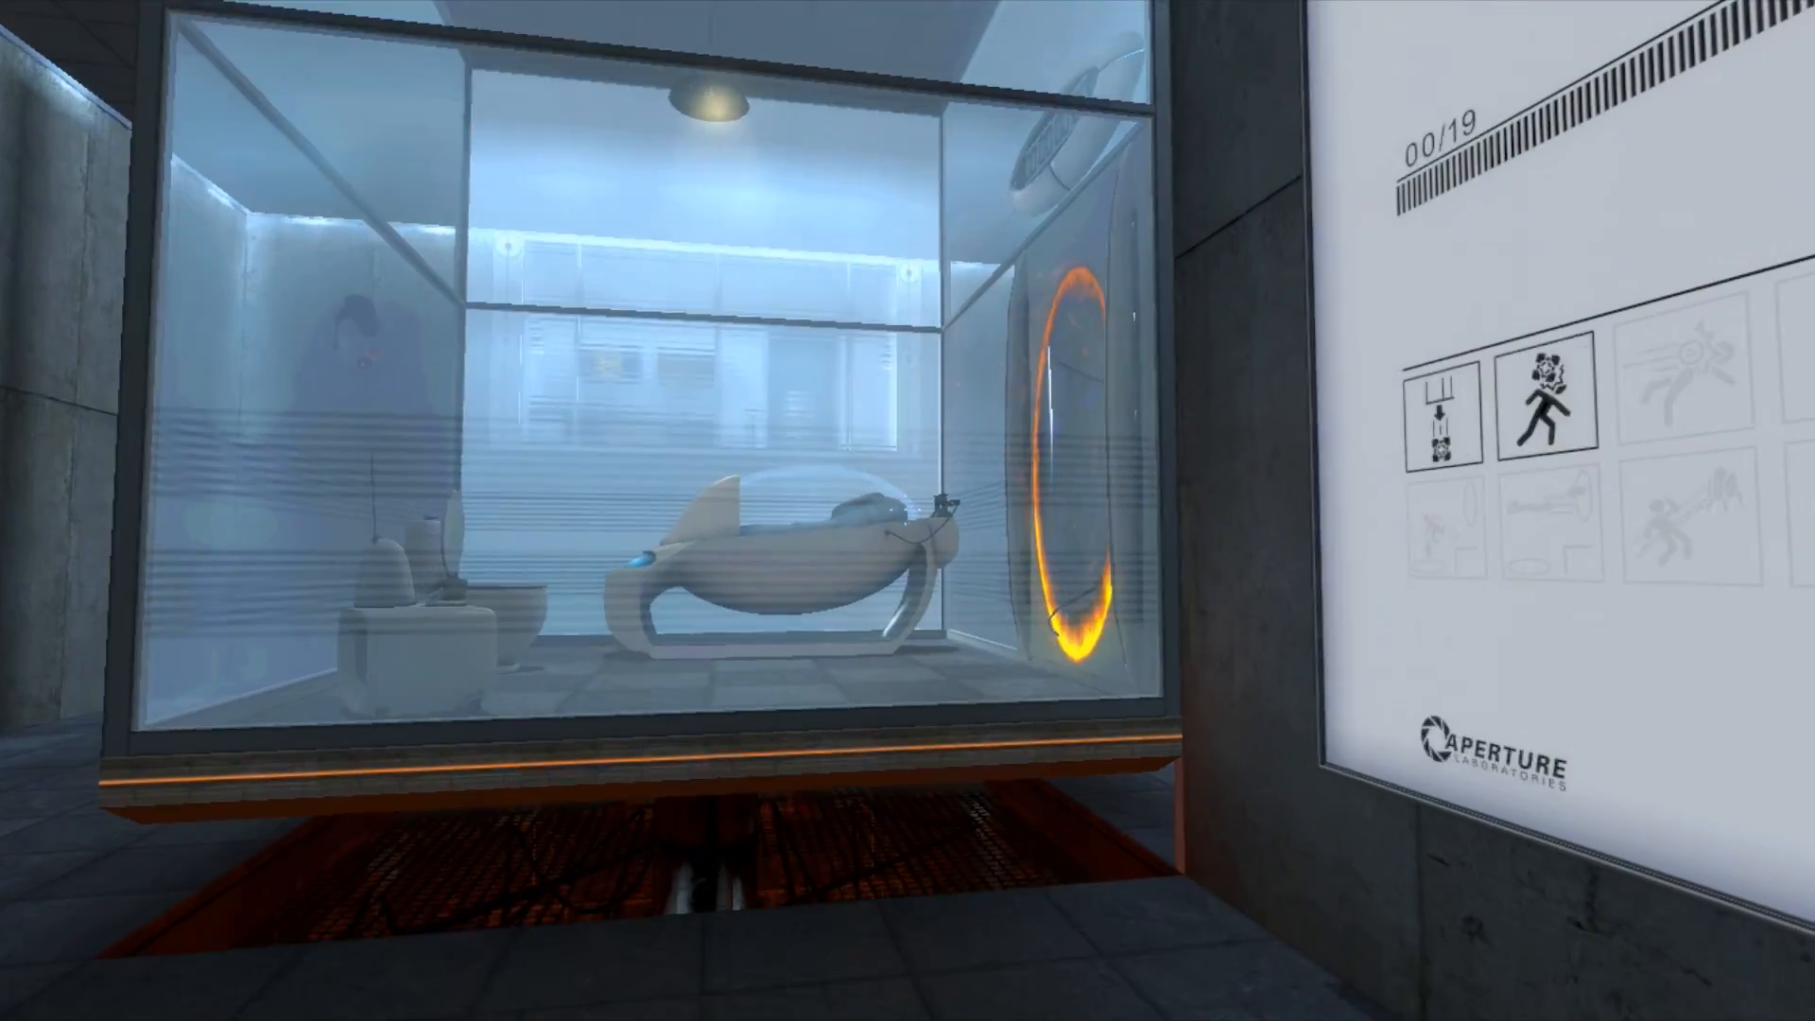
{"action": "mouse_move", "coordinate": [907, 510]}
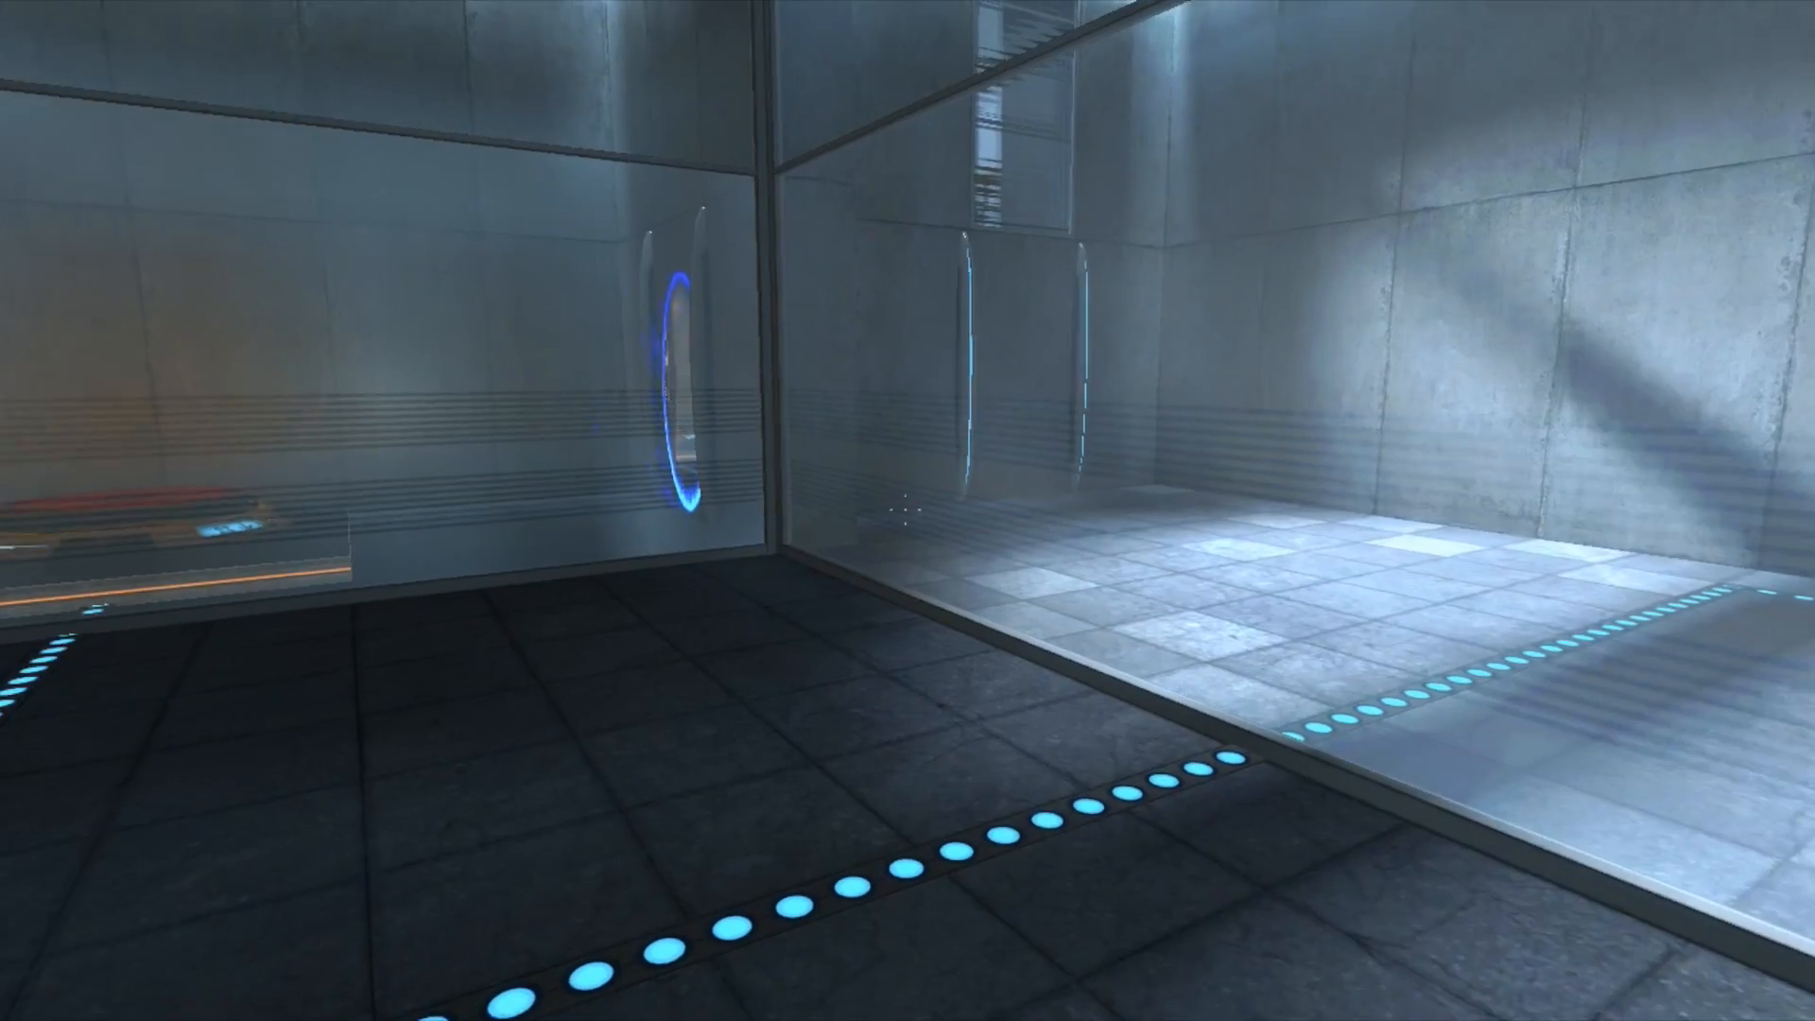
{"action": "mouse_move", "coordinate": [907, 511]}
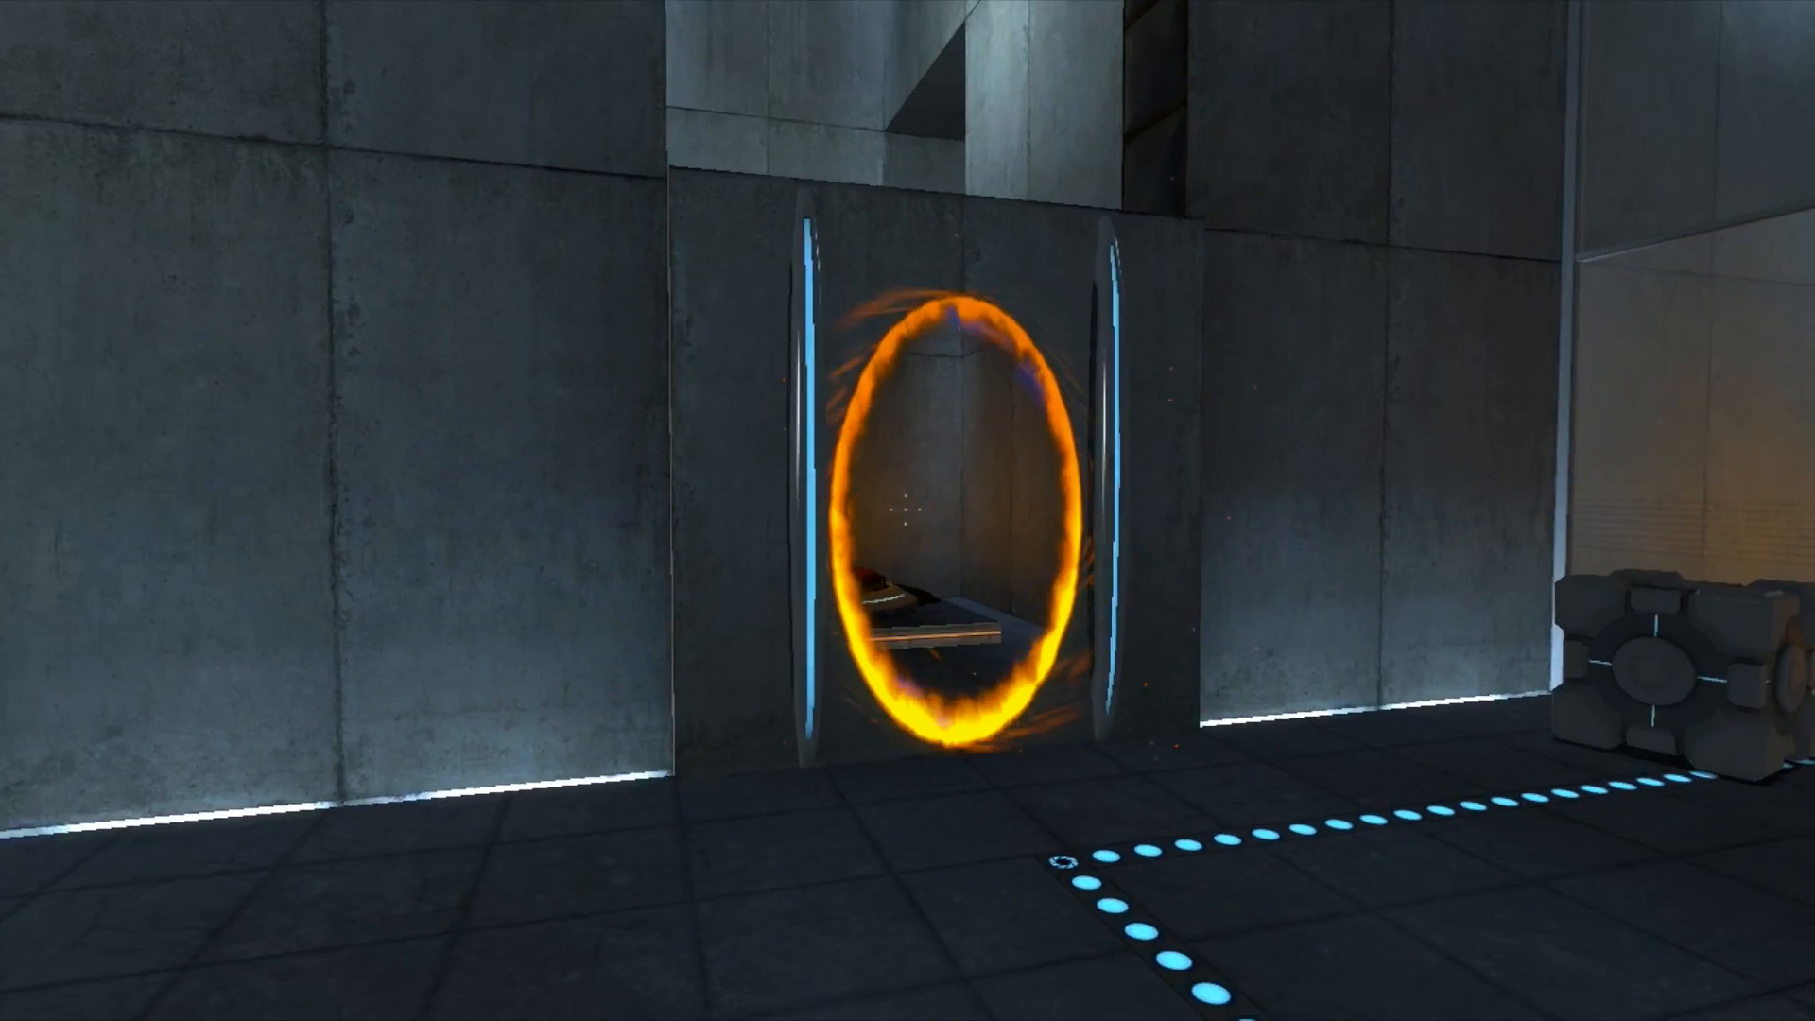
{"action": "mouse_move", "coordinate": [907, 510]}
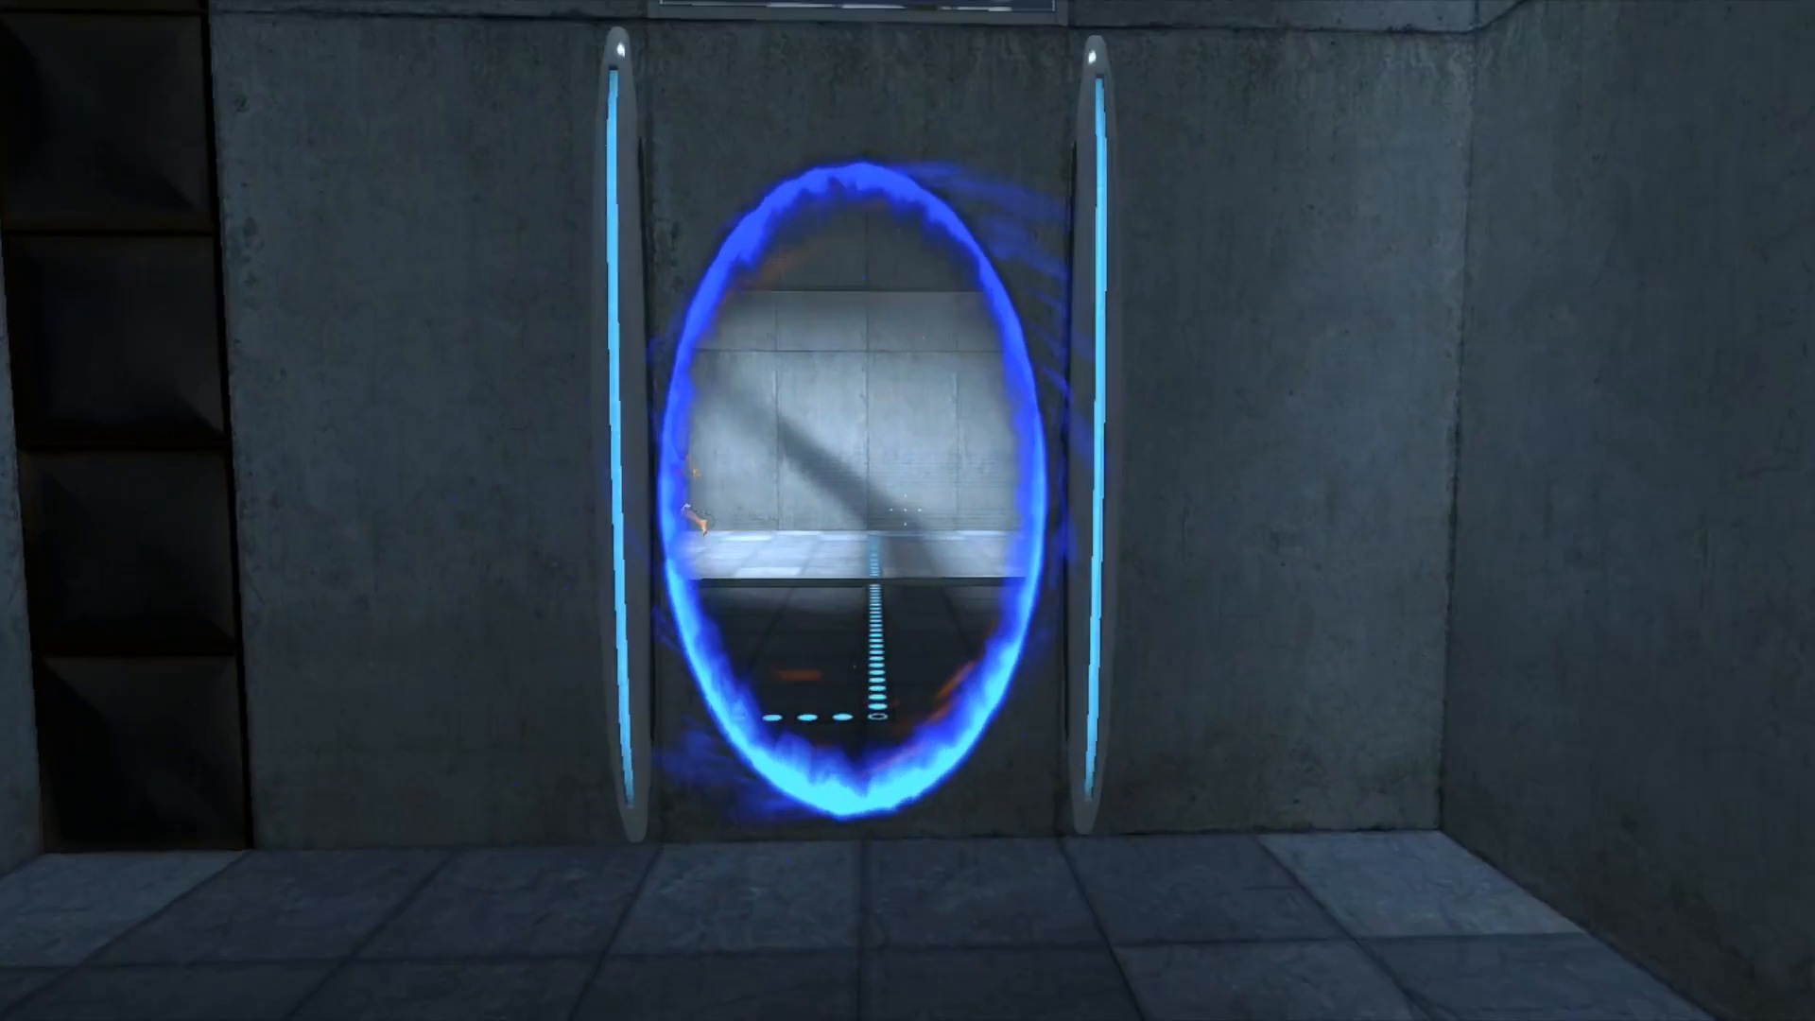
{"action": "mouse_move", "coordinate": [908, 511]}
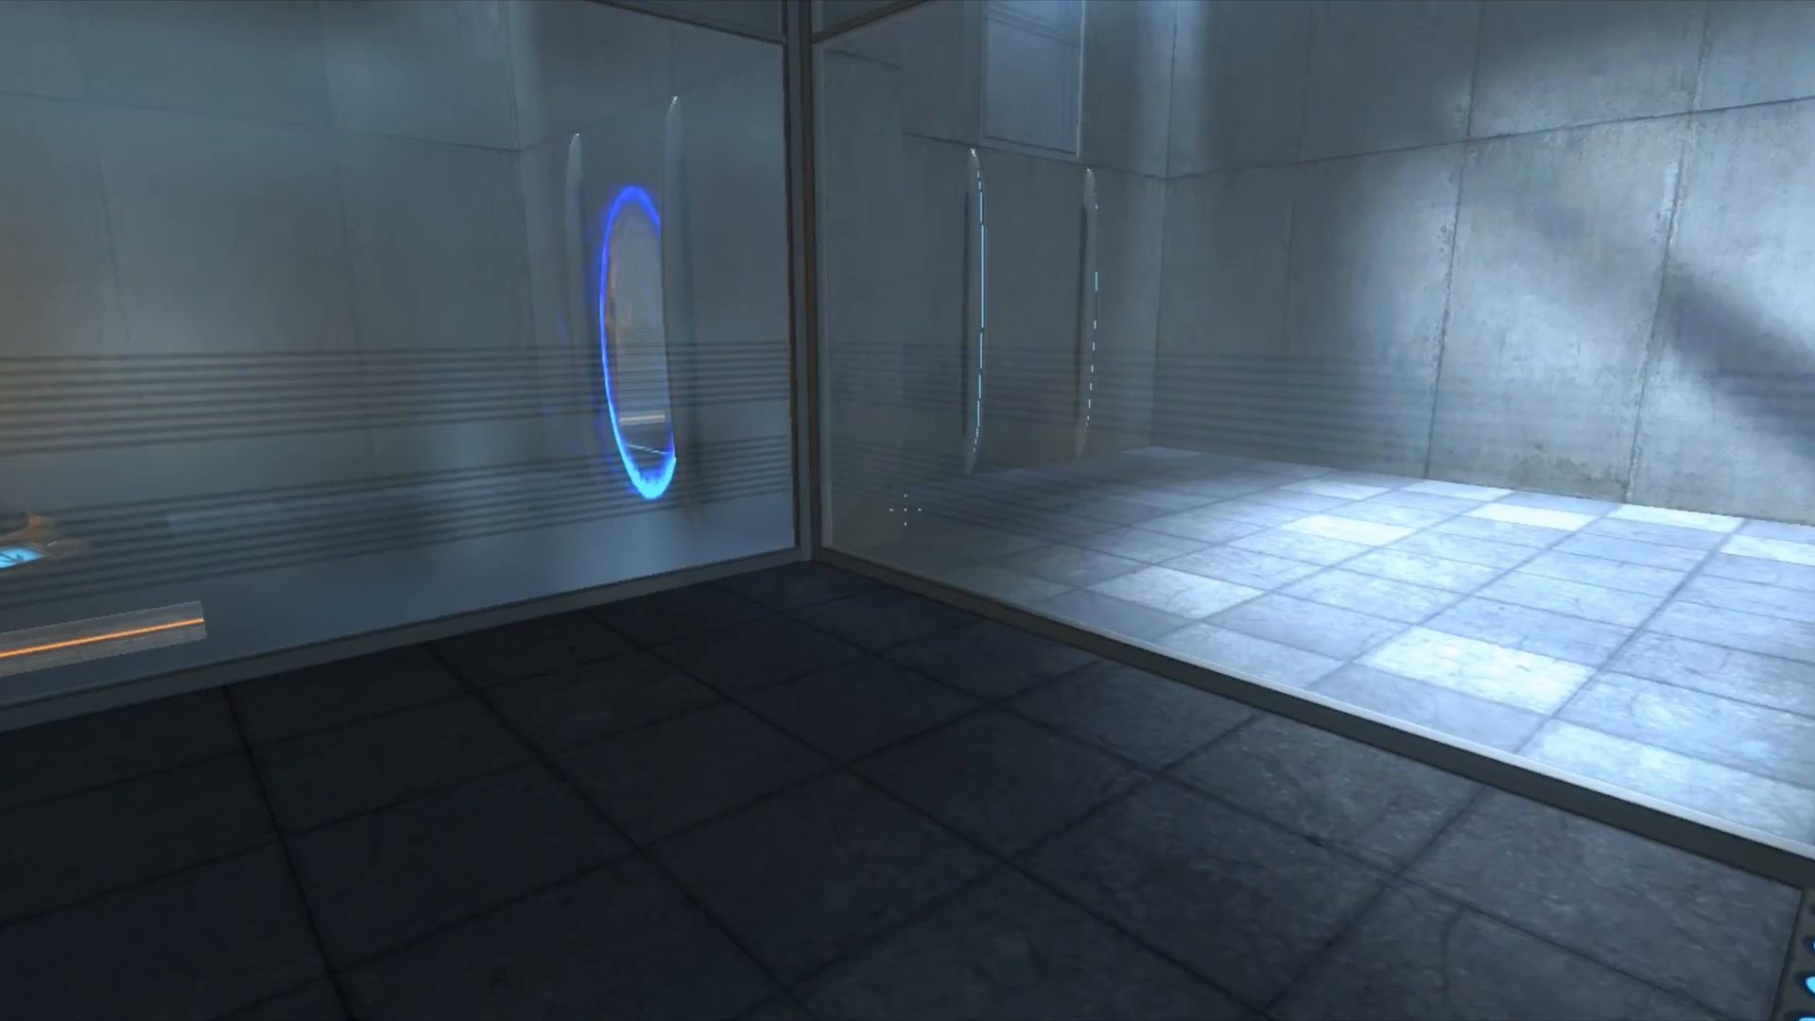
{"action": "mouse_move", "coordinate": [907, 510]}
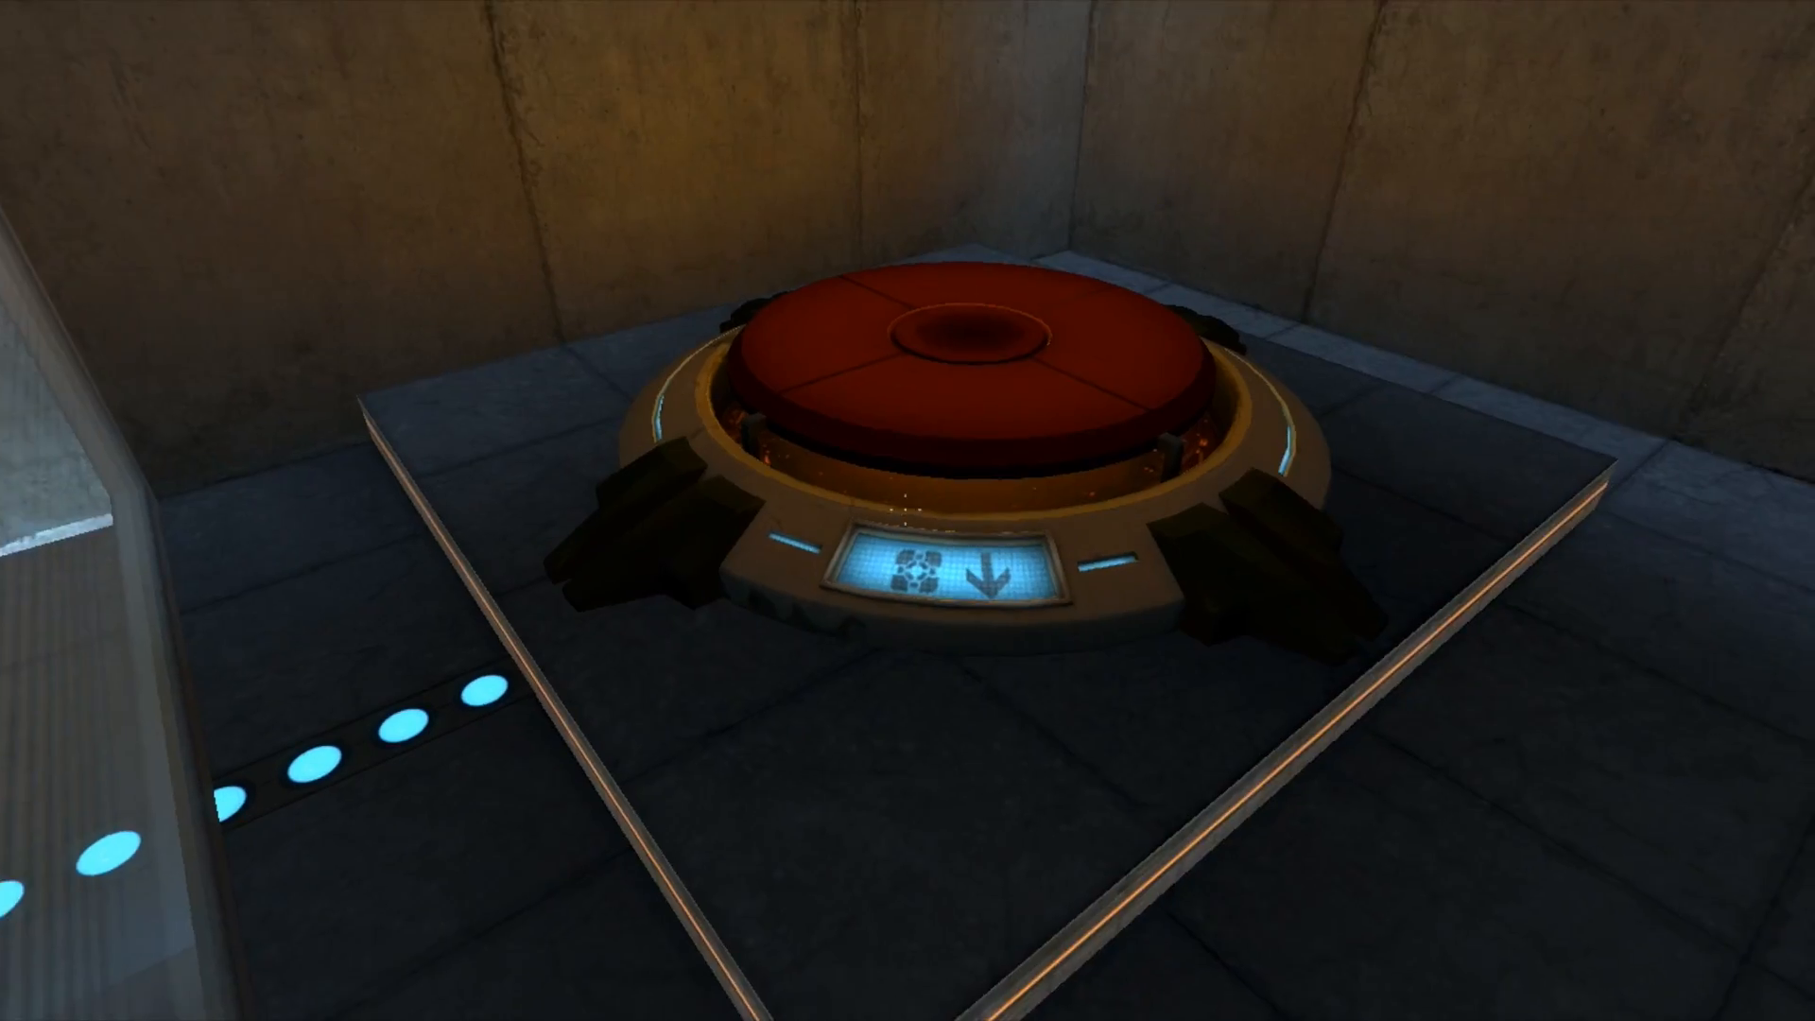
{"action": "mouse_move", "coordinate": [907, 510]}
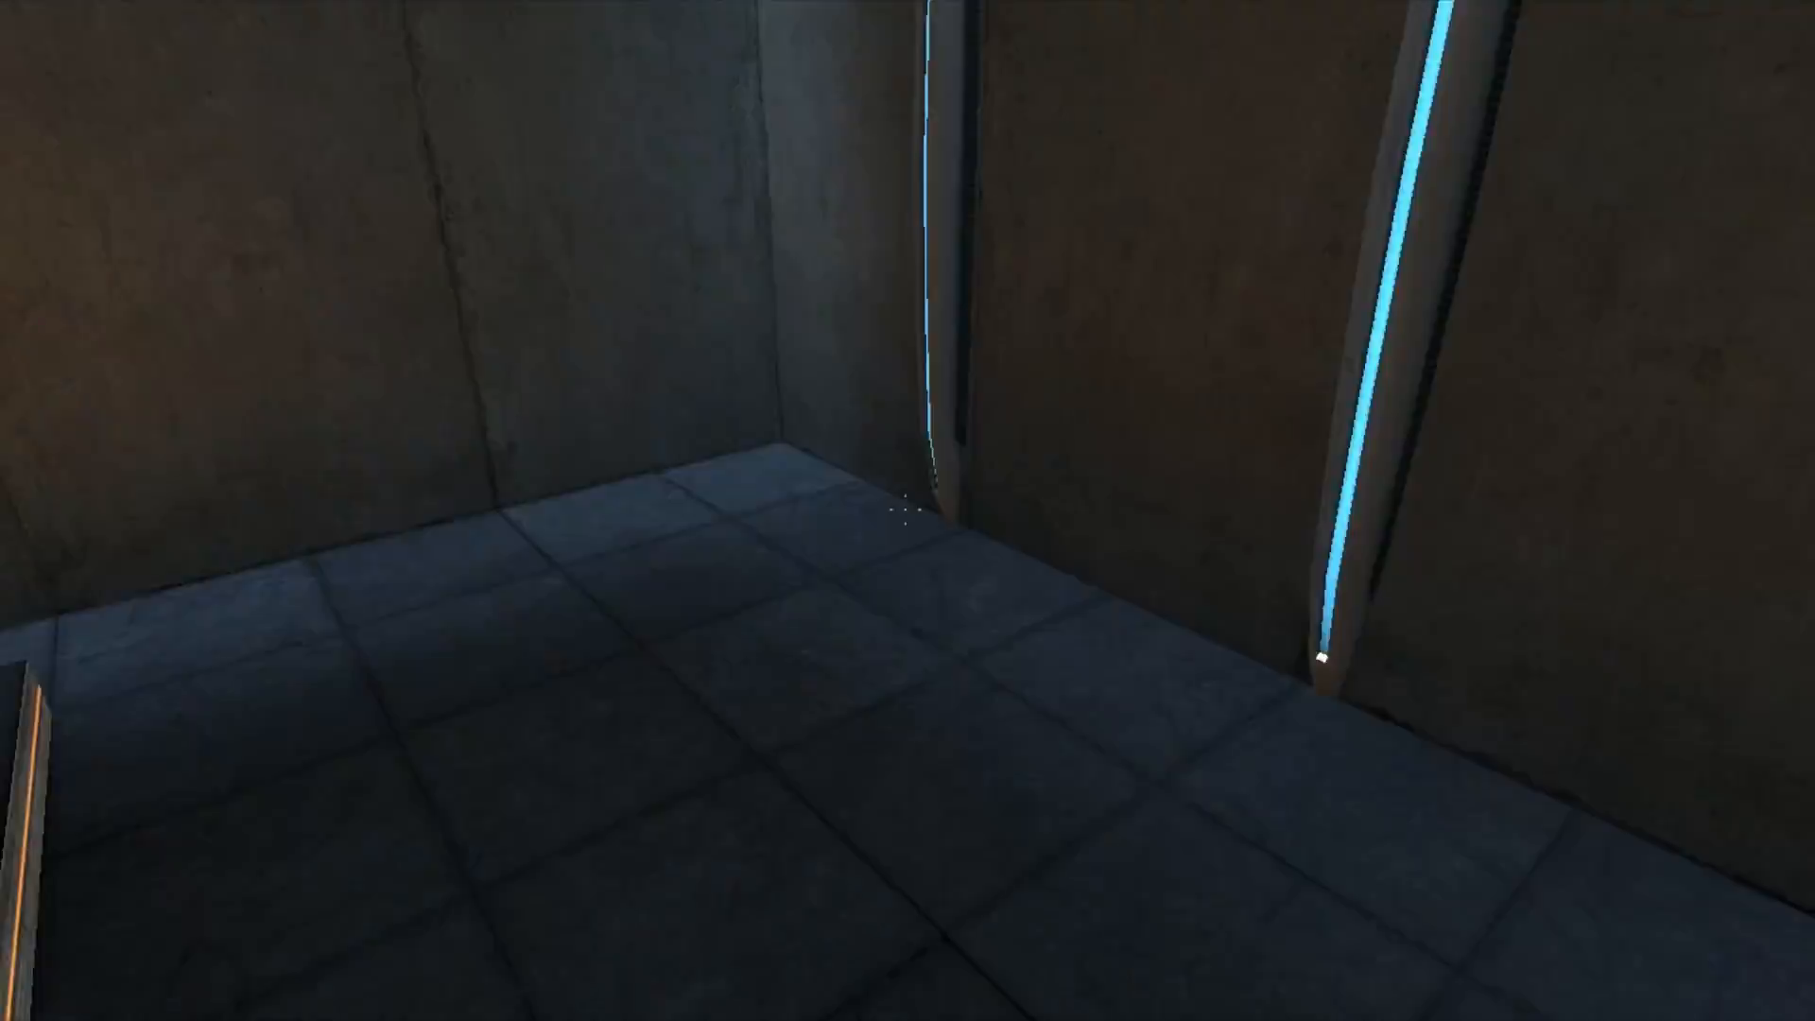